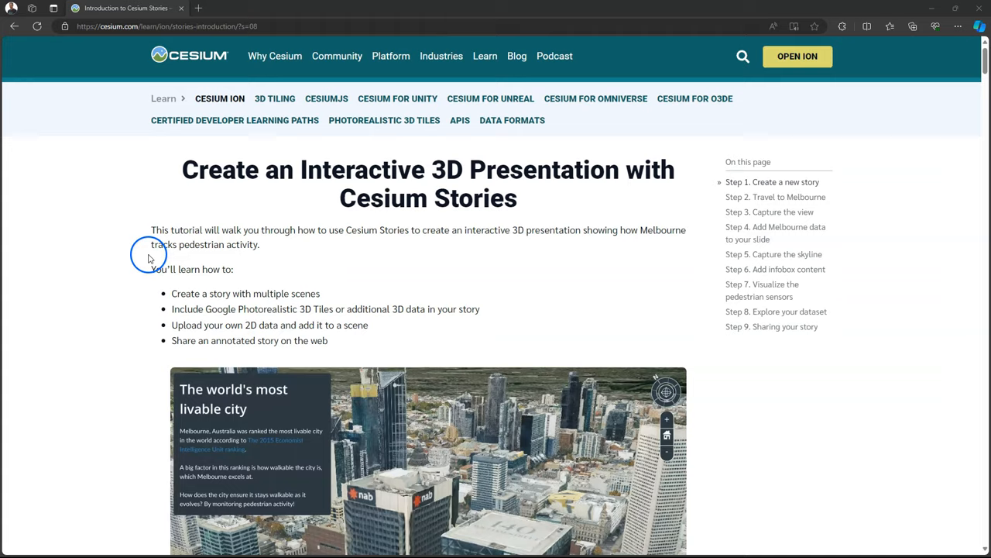
mouse_move(148, 258)
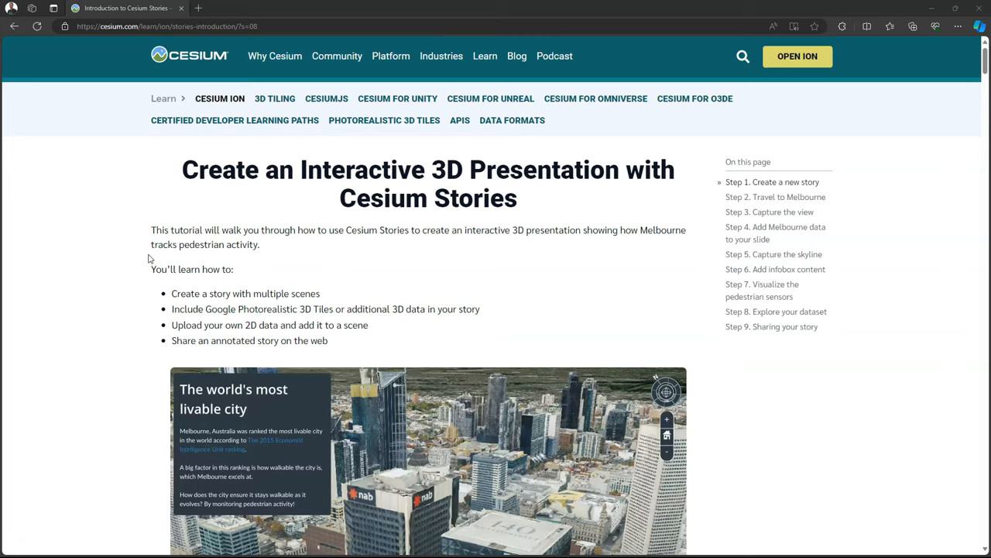
Step: Scroll the Cesium Stories tutorial down to the 'Step 1: Create a new story' heading
scroll(down, 3)
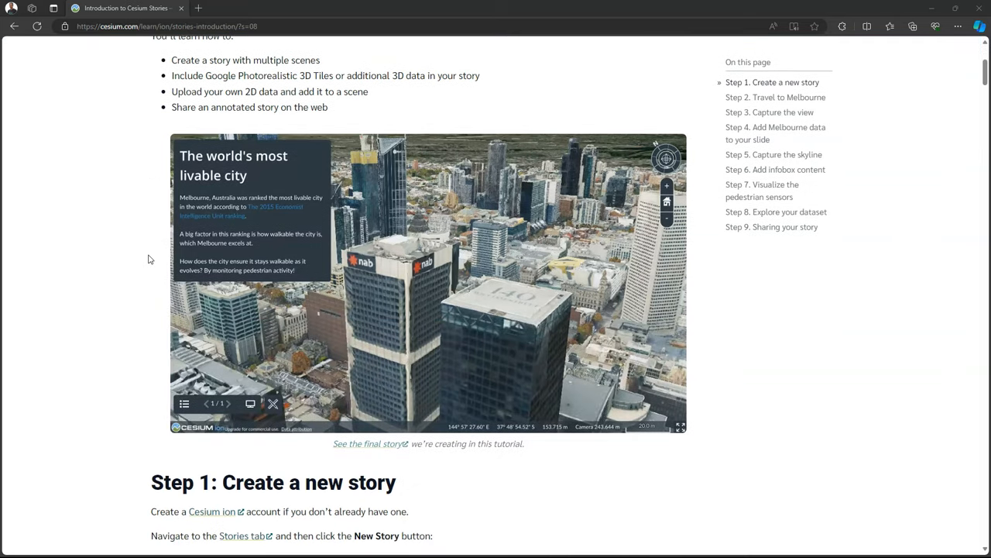
scroll(down, 3)
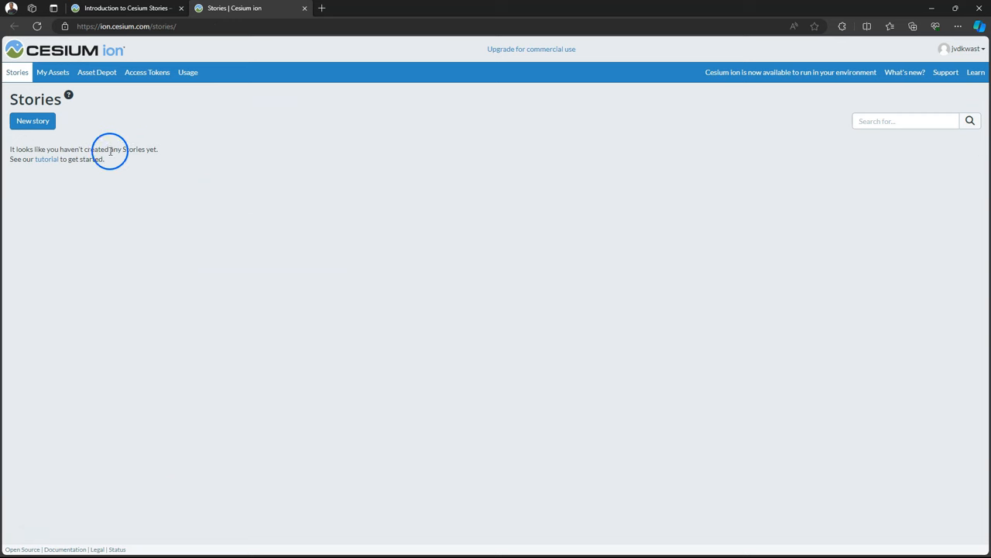
Step: Start a new untitled story from the Stories tab, opening the editor on an Introduction slide
click(33, 120)
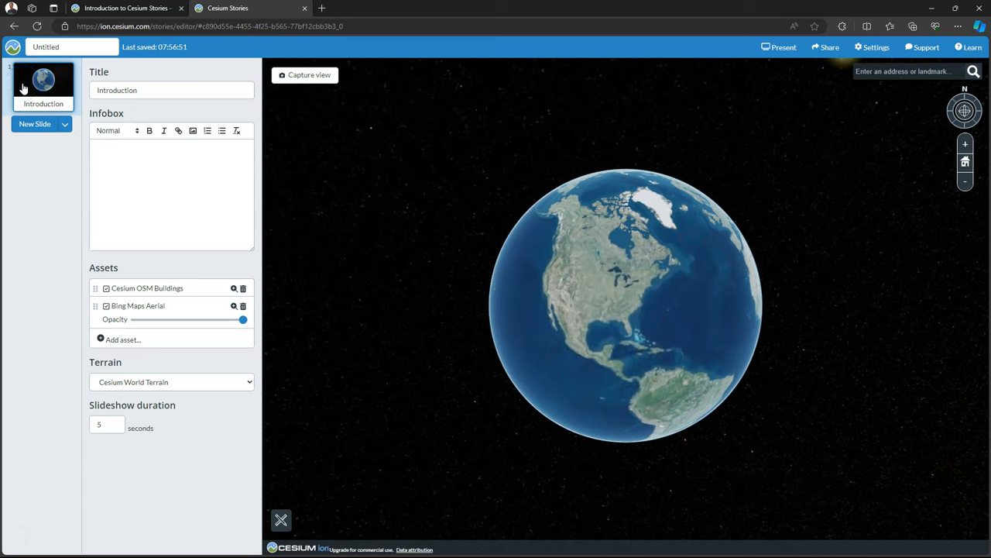
mouse_move(314, 163)
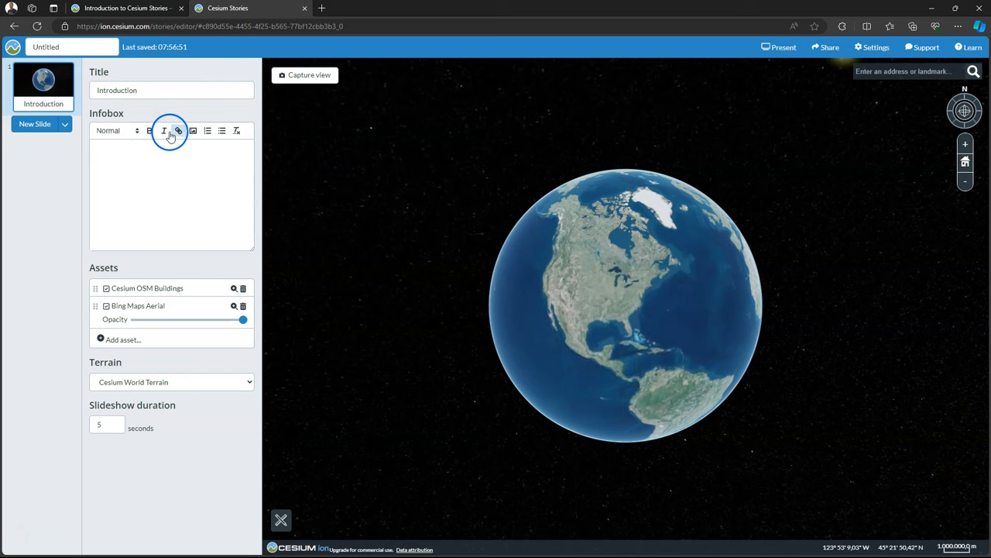
mouse_move(190, 175)
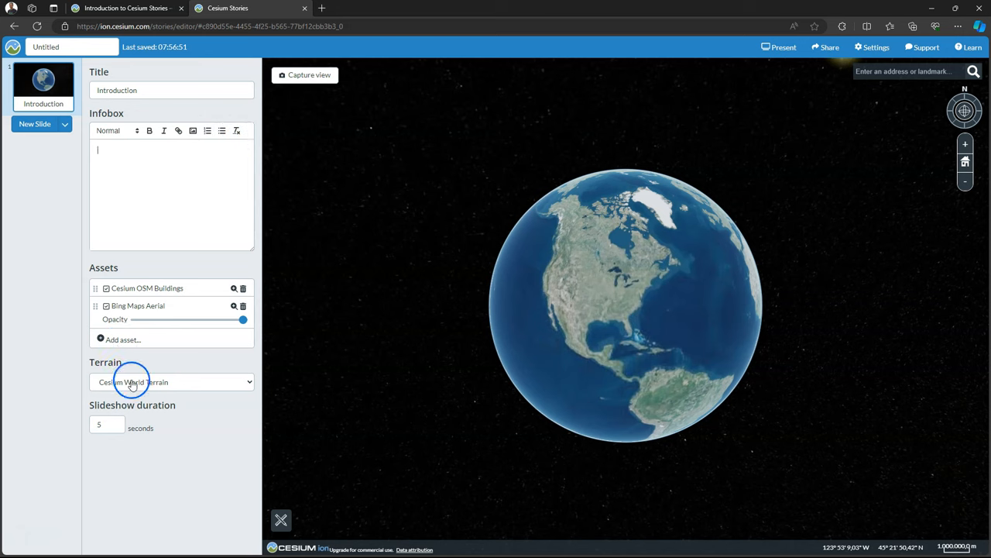
Step: Set the slide's terrain to Google Photorealistic 3D Tiles
click(170, 381)
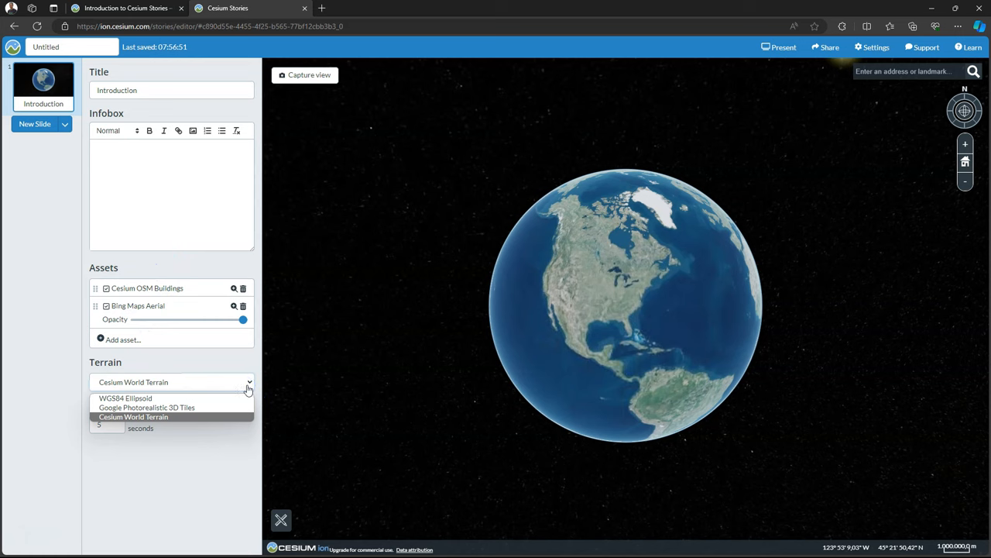
click(147, 408)
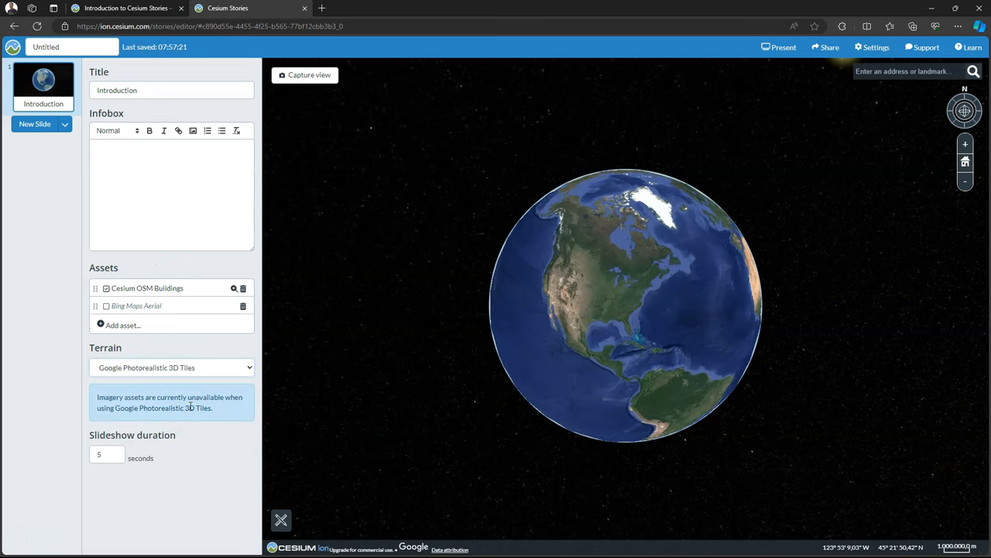
mouse_move(7, 357)
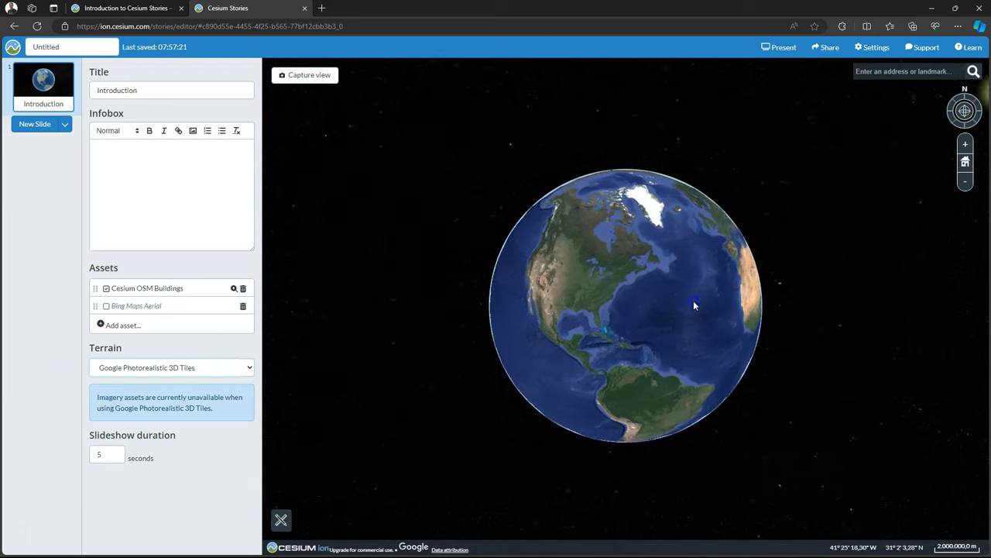
Step: Turn the globe to Europe, add a new slide, and delete the Introduction slide
drag(693, 304, 522, 304)
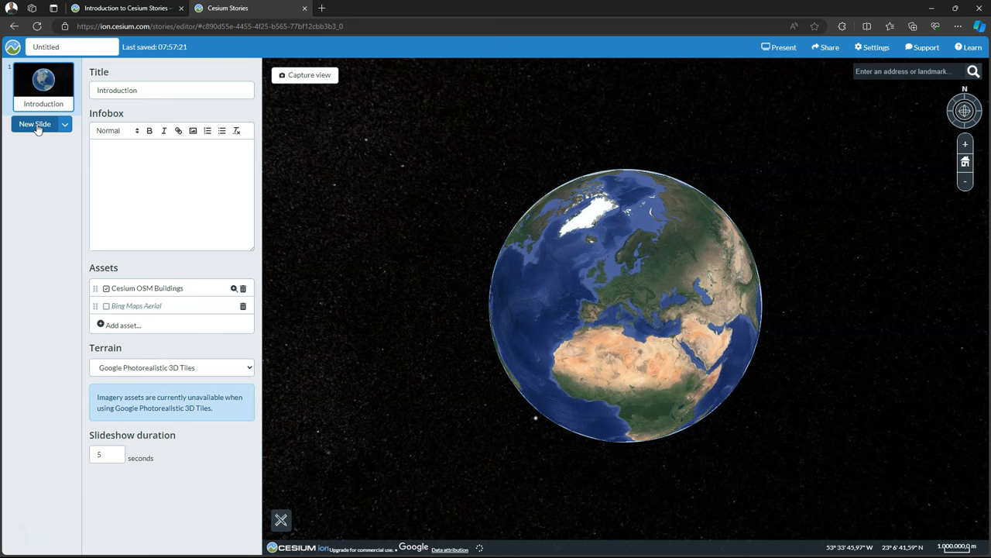
click(35, 124)
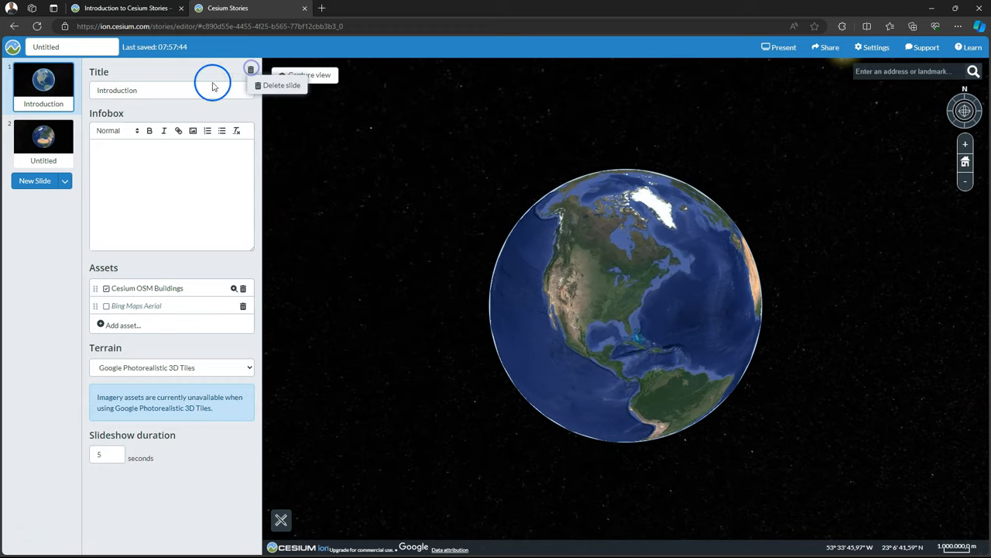
click(281, 86)
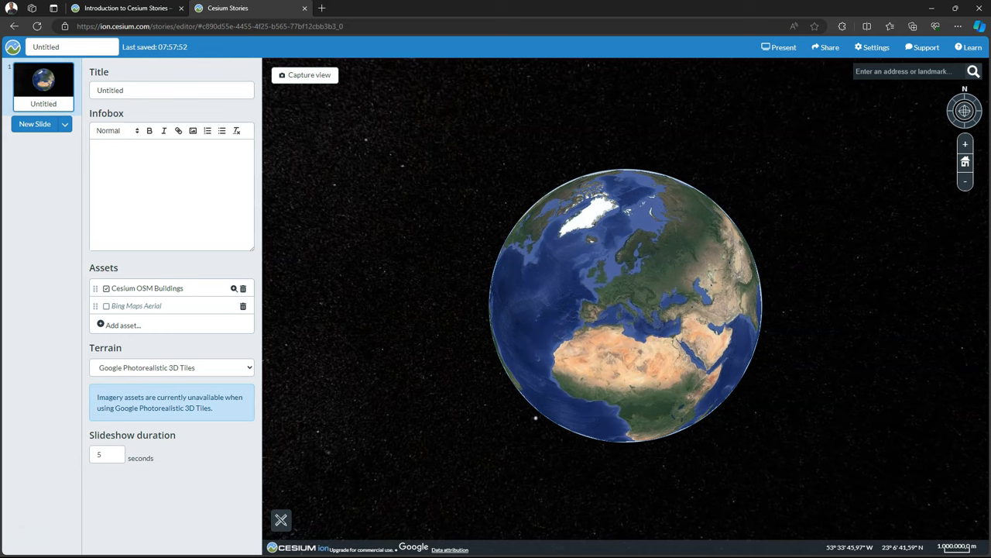
Step: Title the slide 'Introduction', write the Rotterdam climate-adaptation infobox, and search for Rotterdam
text(Introduction)
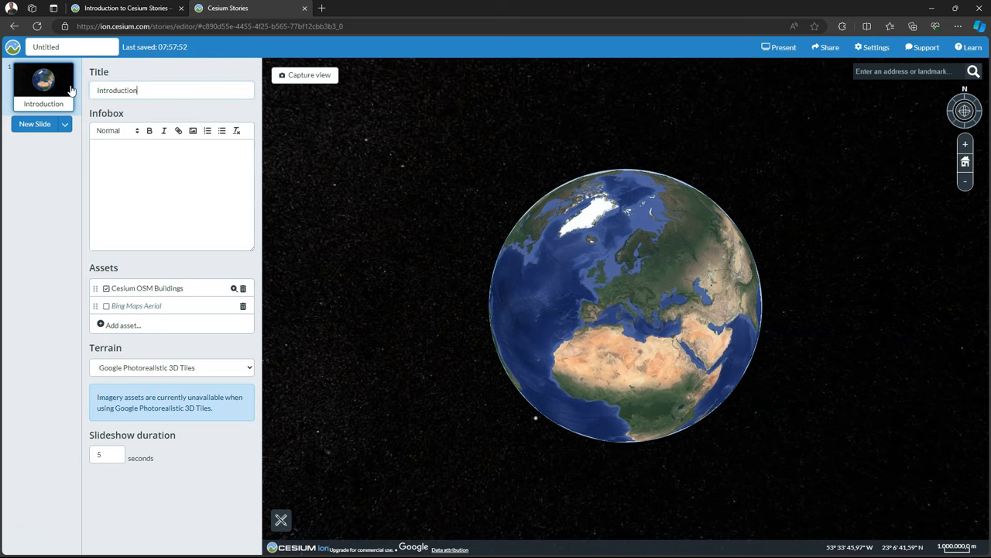
click(170, 194)
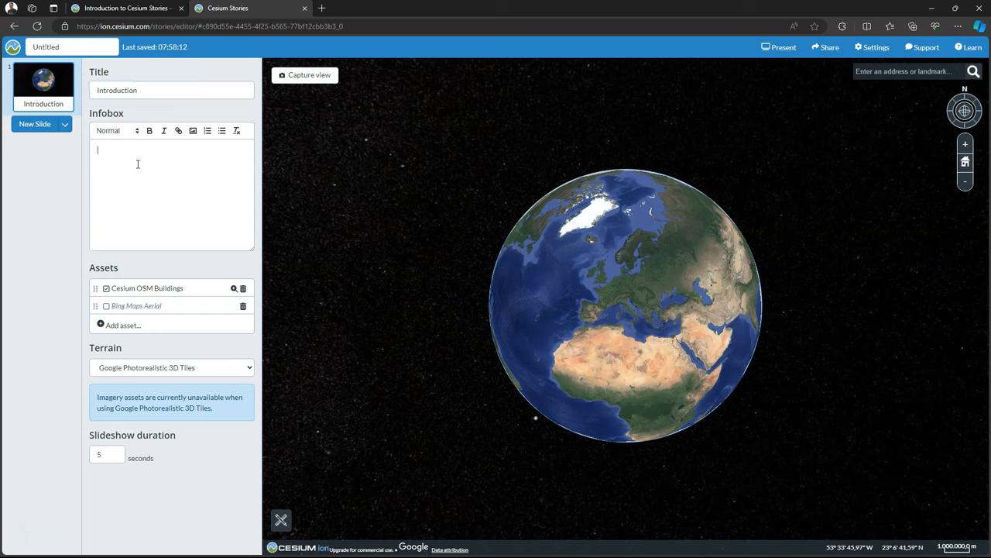
text(In this story, you'll learn about climate change adaptation measures in)
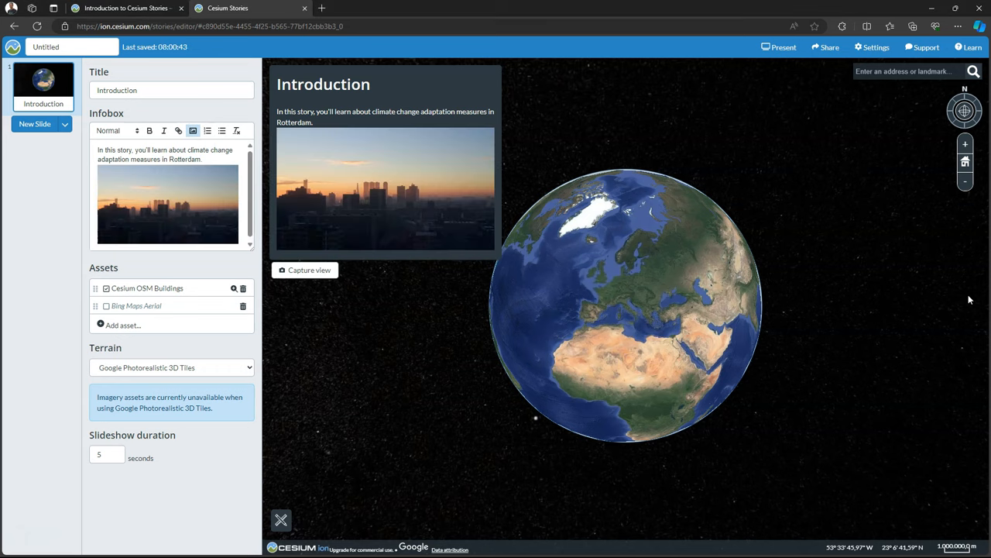
text(Rotterdam)
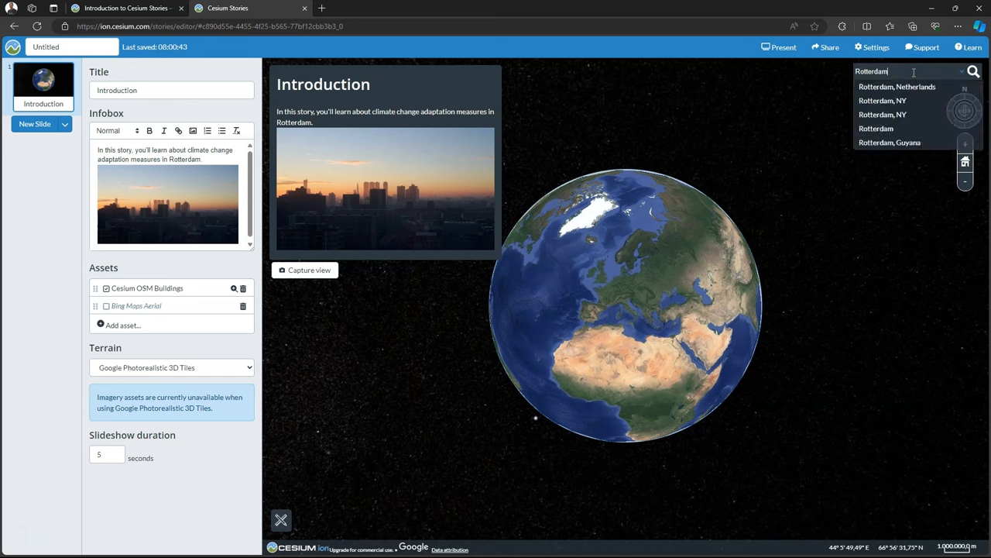
Step: Choose 'Rotterdam, Netherlands' from the search suggestions and fly the map there
click(897, 86)
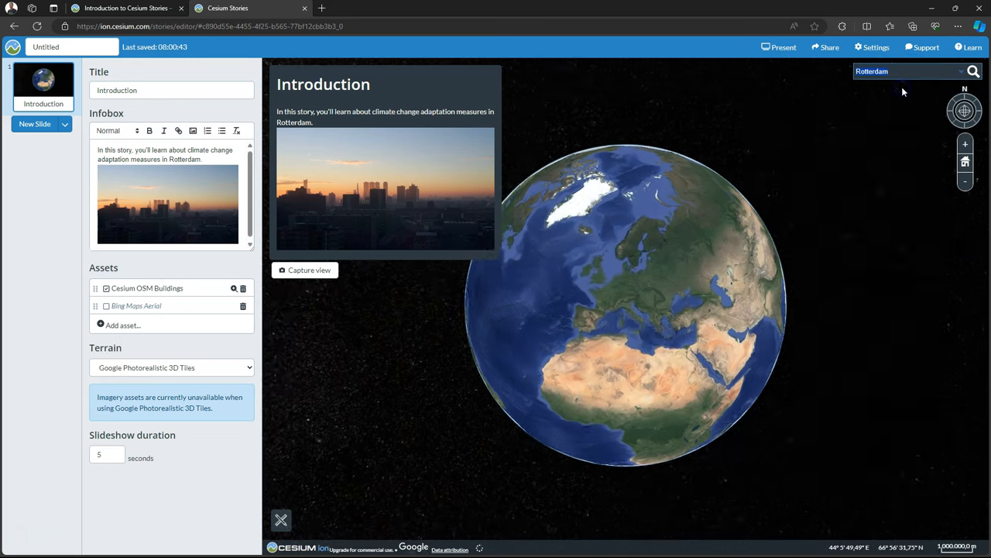
click(974, 72)
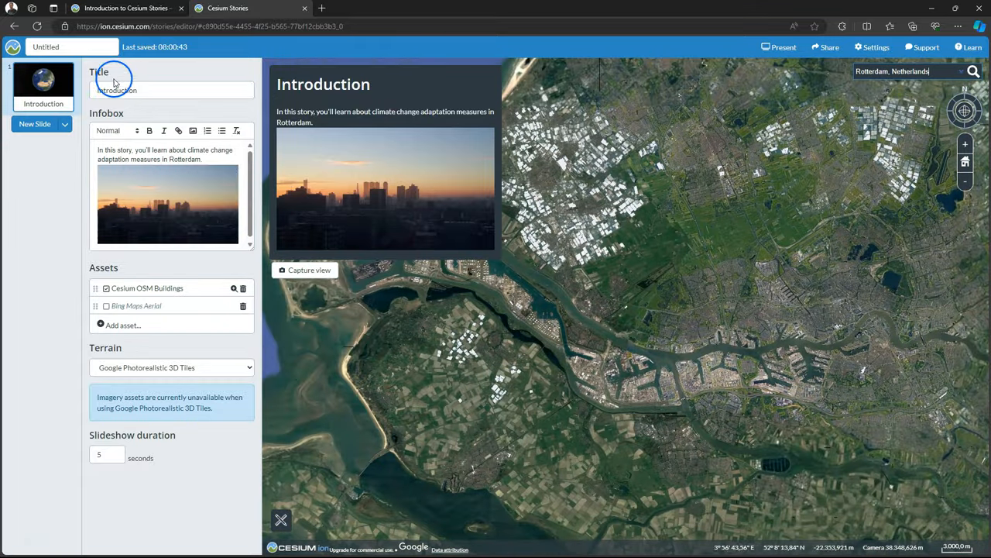
mouse_move(35, 124)
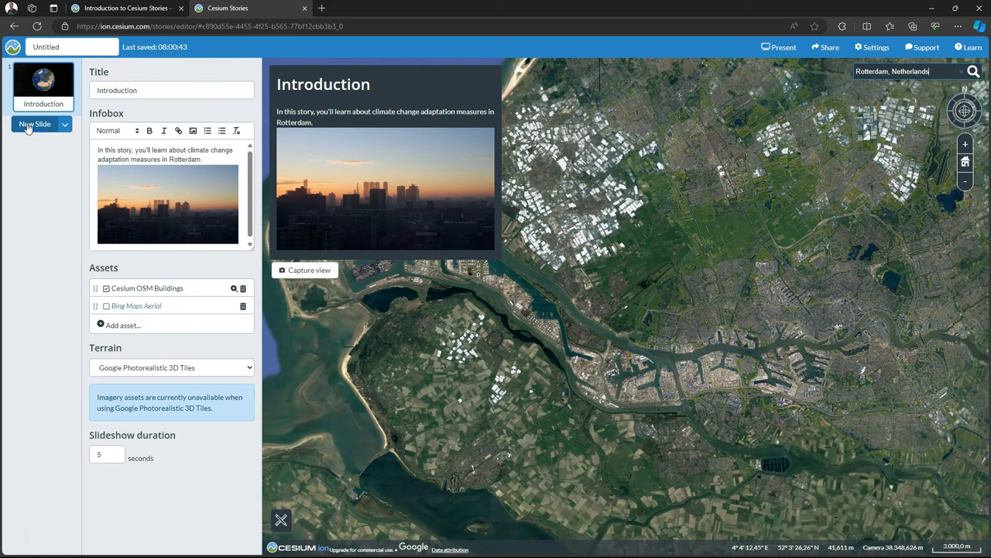
Step: Add a Rotterdam slide with infobox 'Rotterdam is the largest city in the Netherlands…' and zoom toward the lakes
click(35, 124)
text(R)
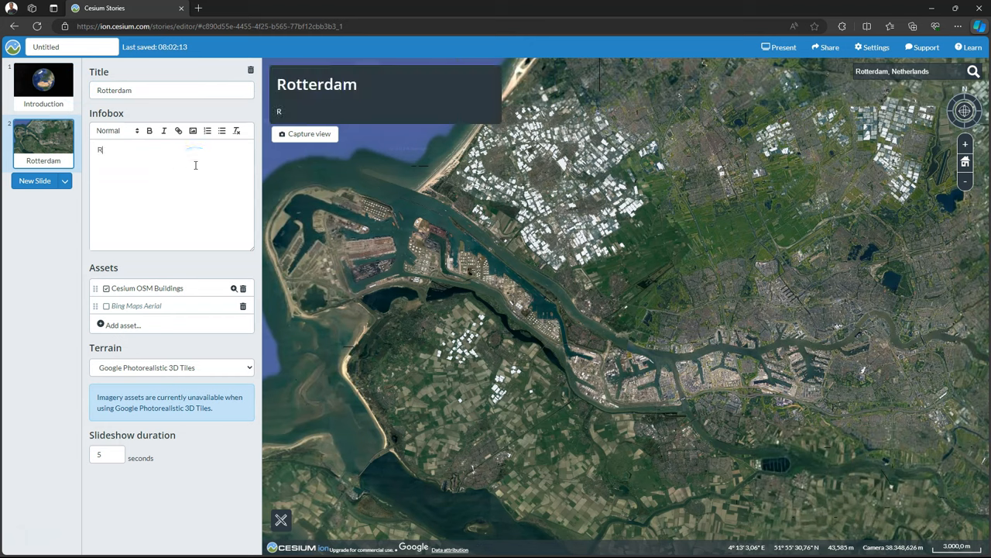
text(otterdam is the second-)
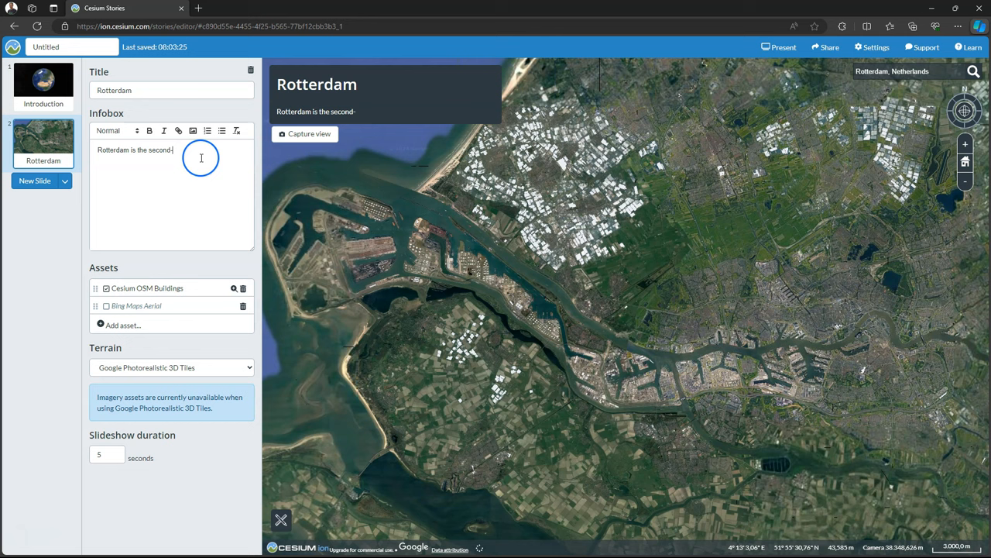
text(largest city in the Netherlands, located in the province of South Holland. The city's history goes back to 1270 when a dam was constructed in the Rotte River.)
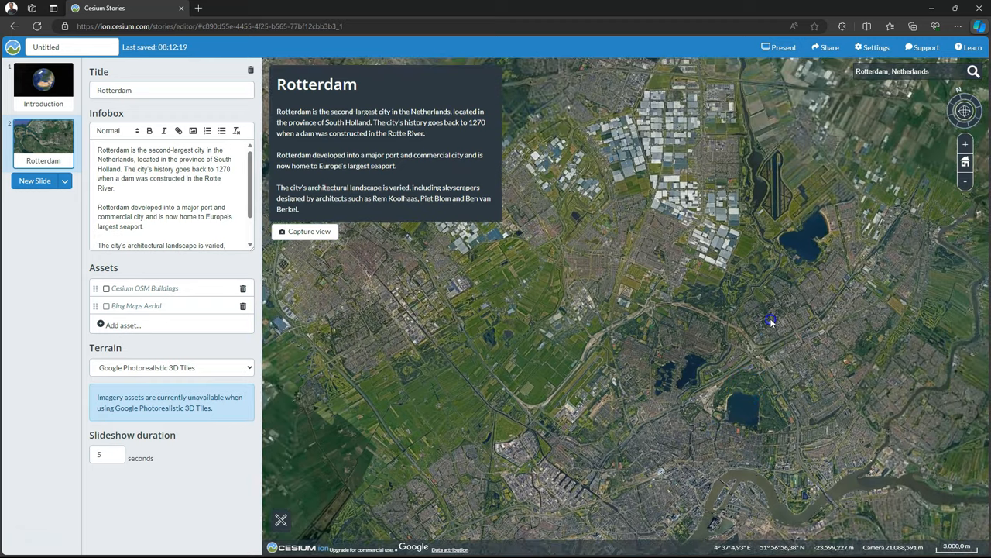
drag(771, 319, 728, 357)
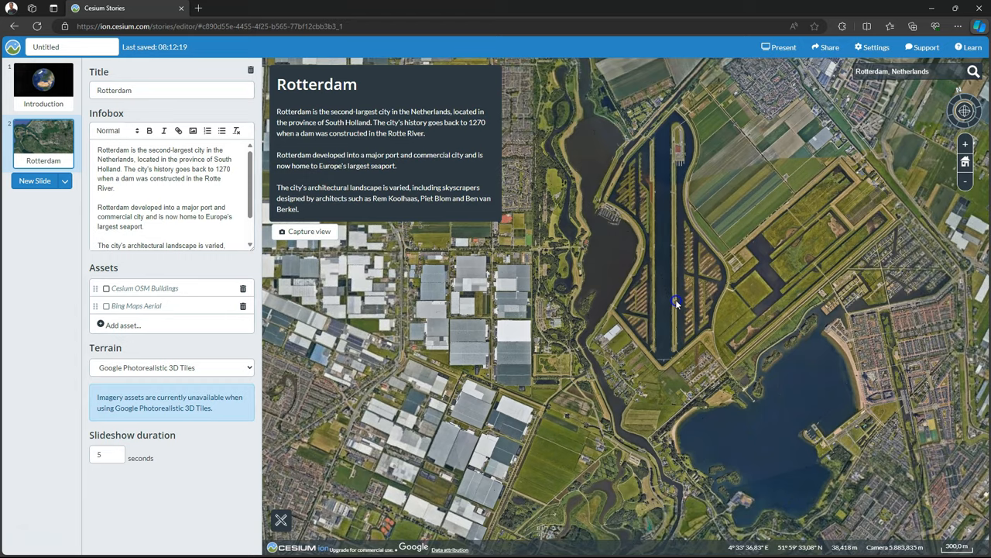
Step: Add a third slide, review the Introduction and Rotterdam slides, then return to slide 3
click(35, 181)
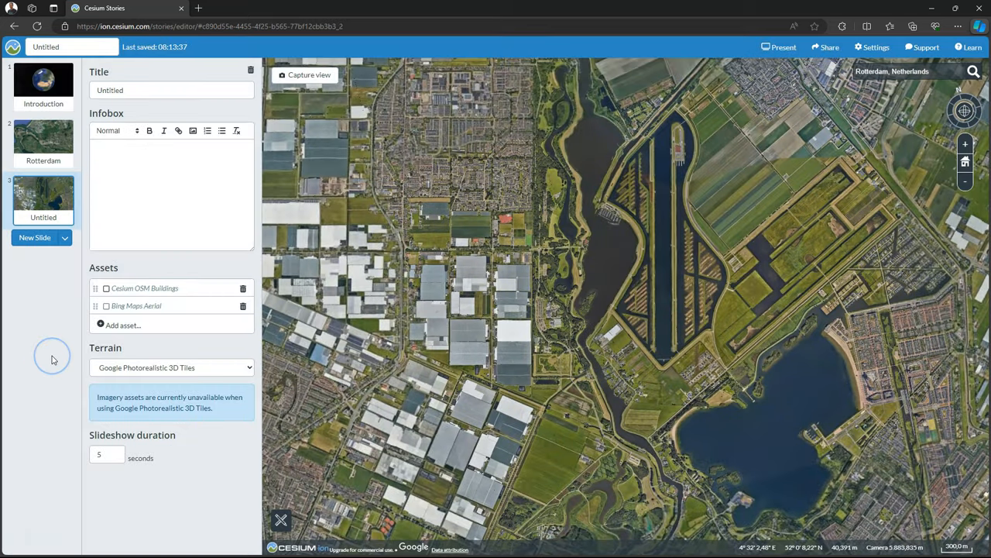
click(44, 143)
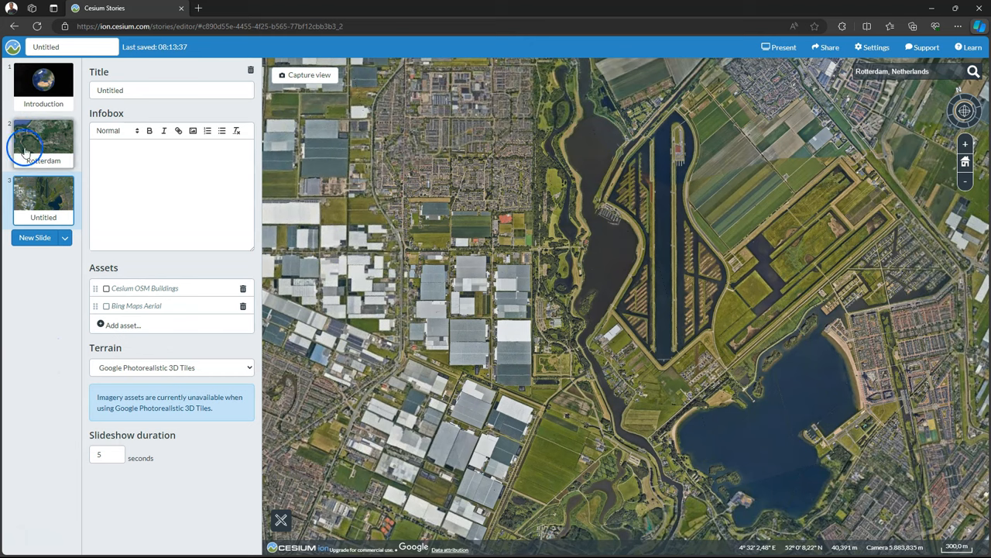
click(44, 85)
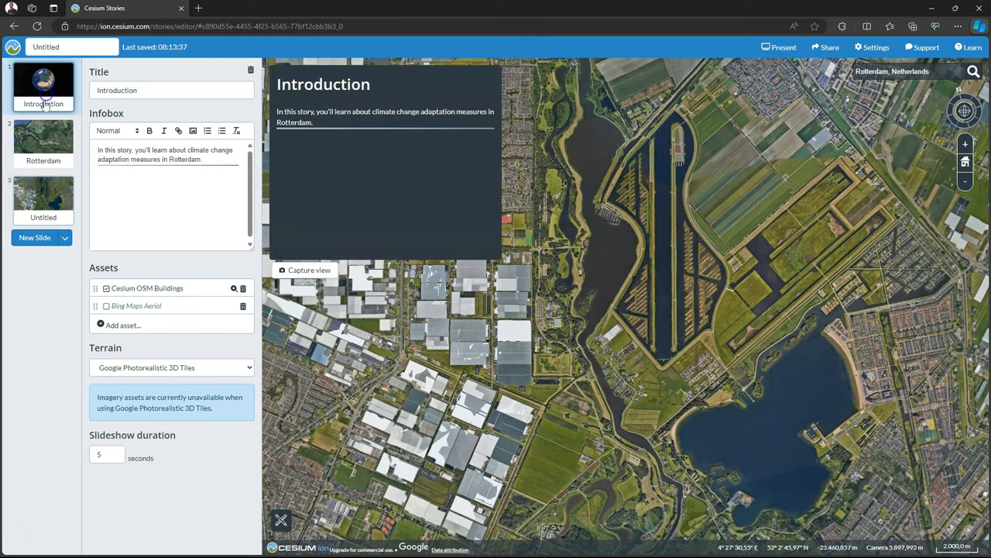
click(44, 144)
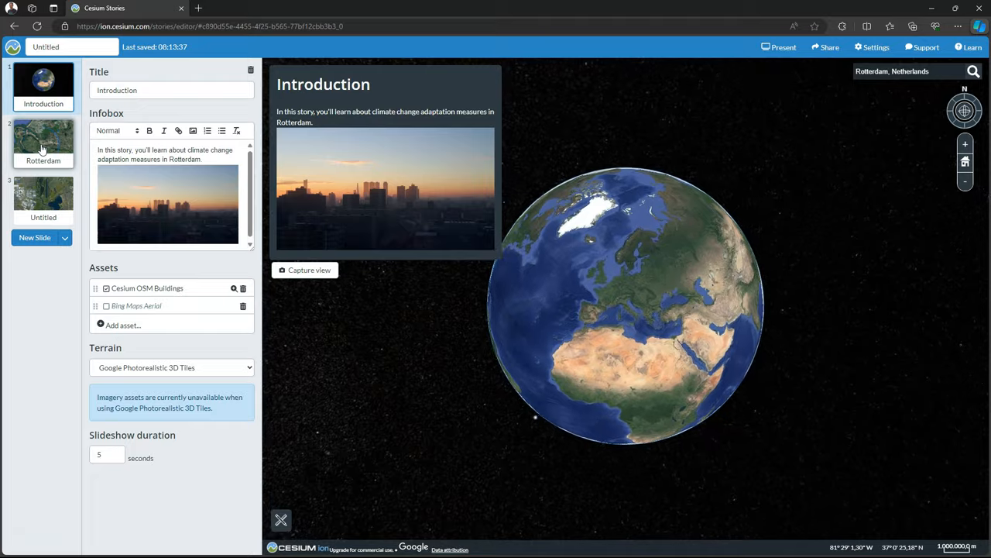
click(43, 143)
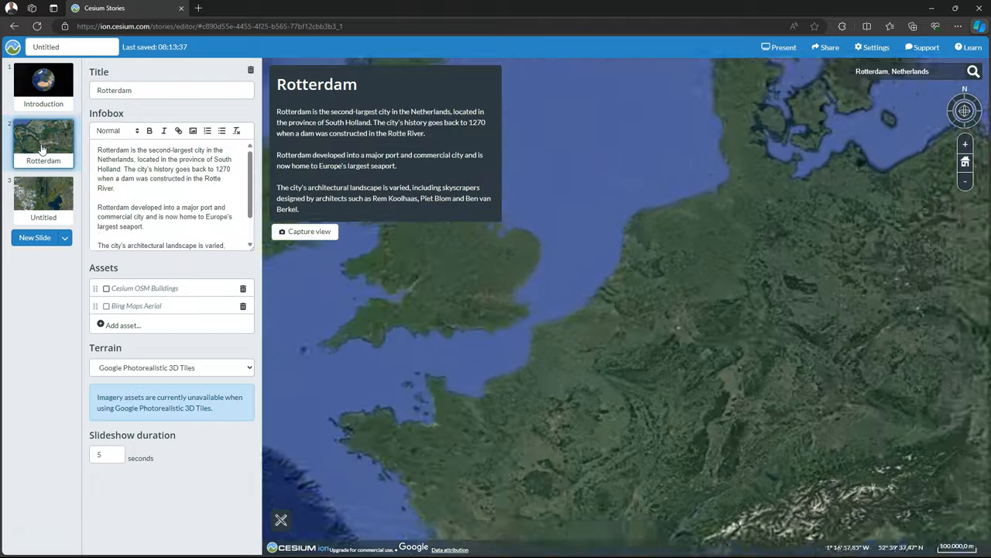
click(43, 193)
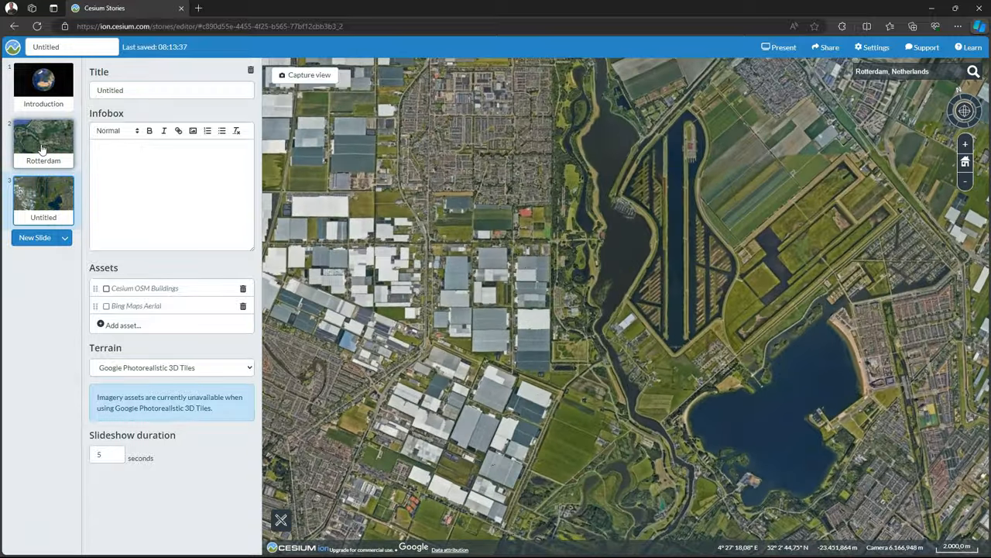
Step: Title slide 3 'Willem-Alexander Baan' with its Eendragtspolder infobox and frame central Rotterdam's towers
scroll(down, 3)
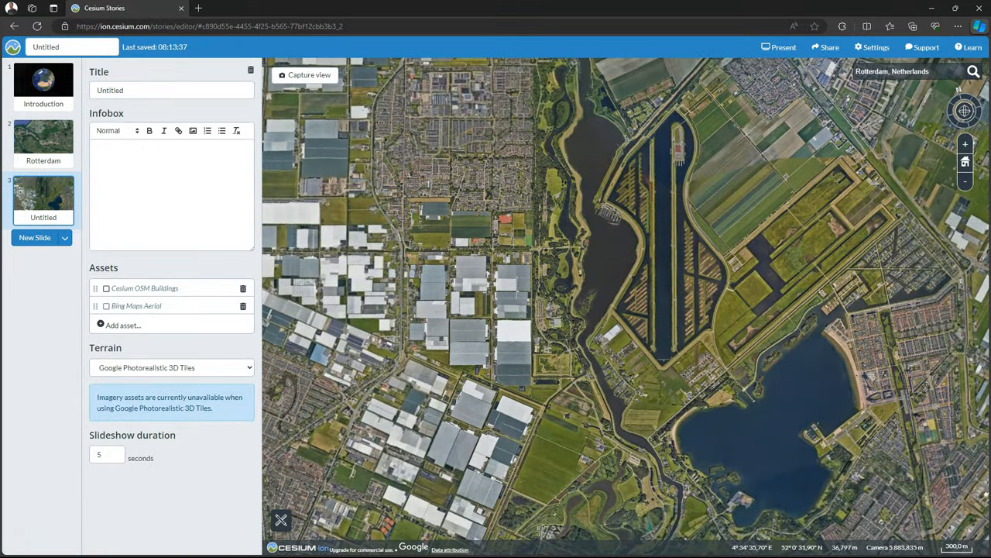
text(Willem Alex)
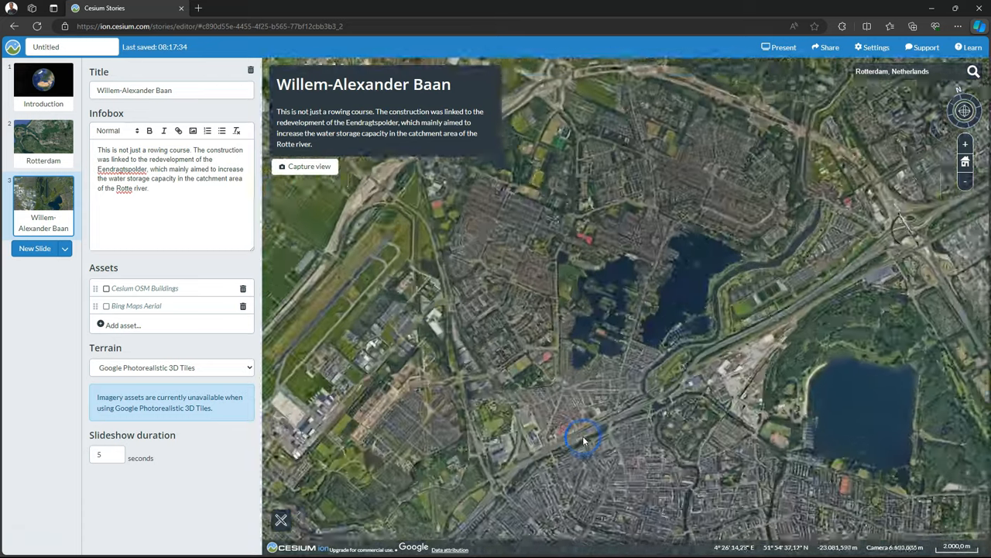
drag(585, 437, 756, 415)
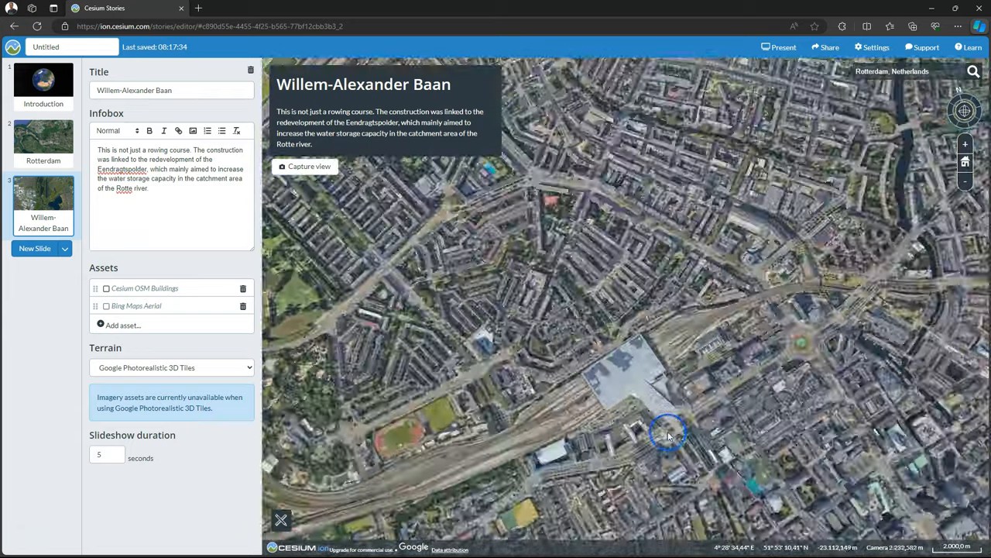
scroll(up, 3)
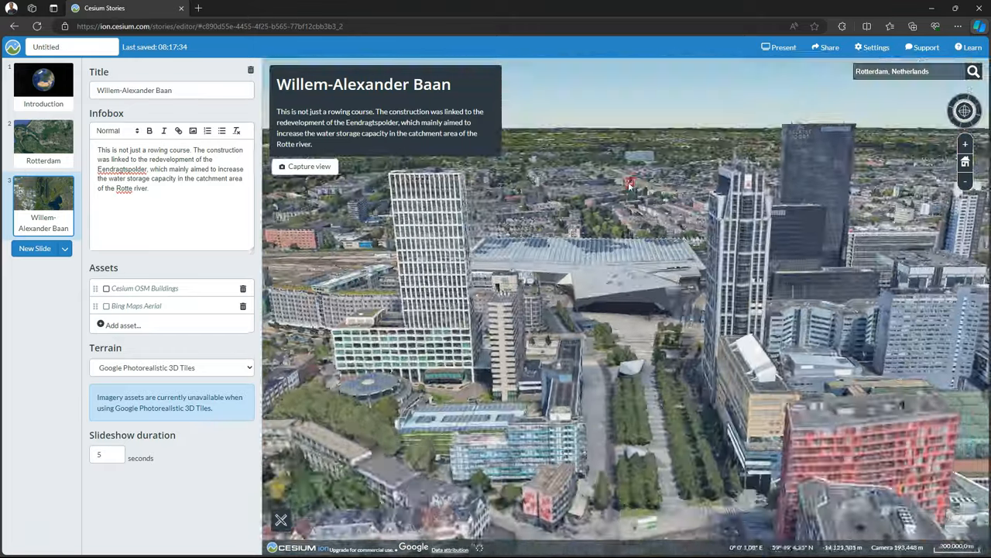
scroll(down, 3)
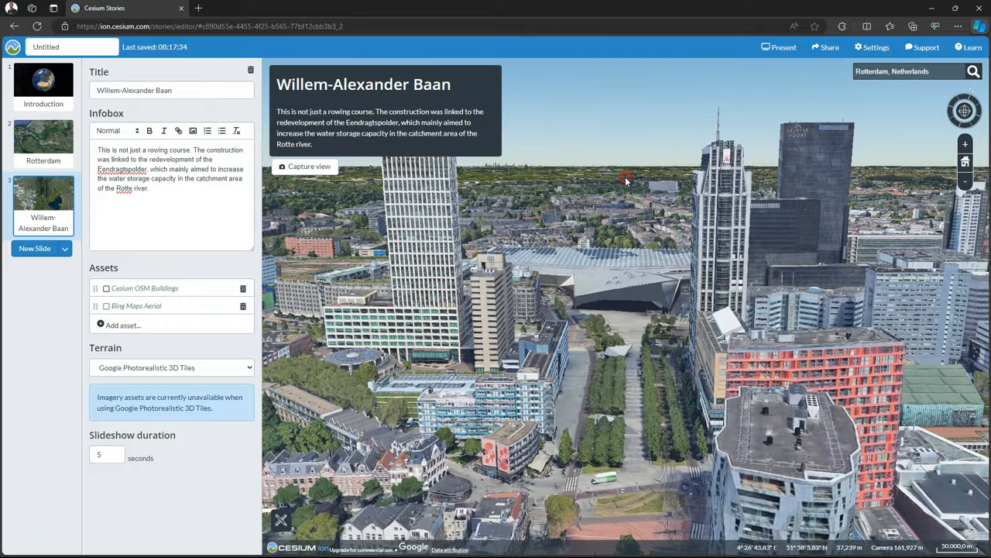
scroll(down, 3)
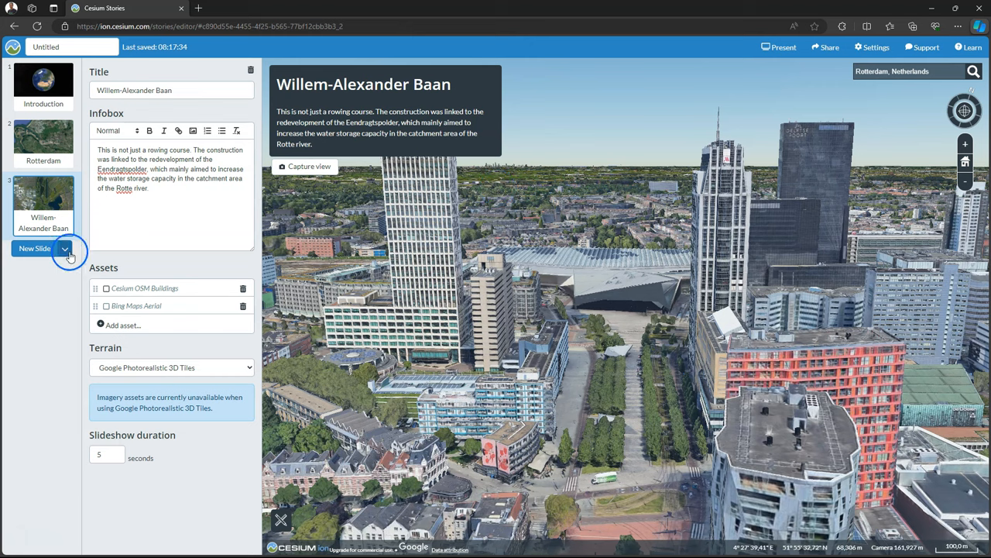
Step: Add the 'Water storage Kruisplein' slide on underground rainwater storage, framed on De Doelen
click(305, 166)
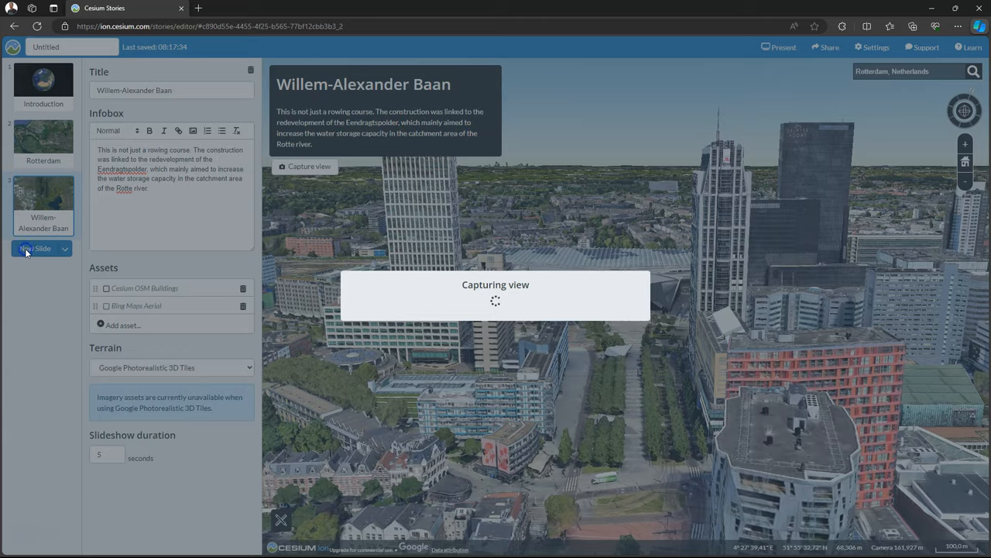
click(37, 248)
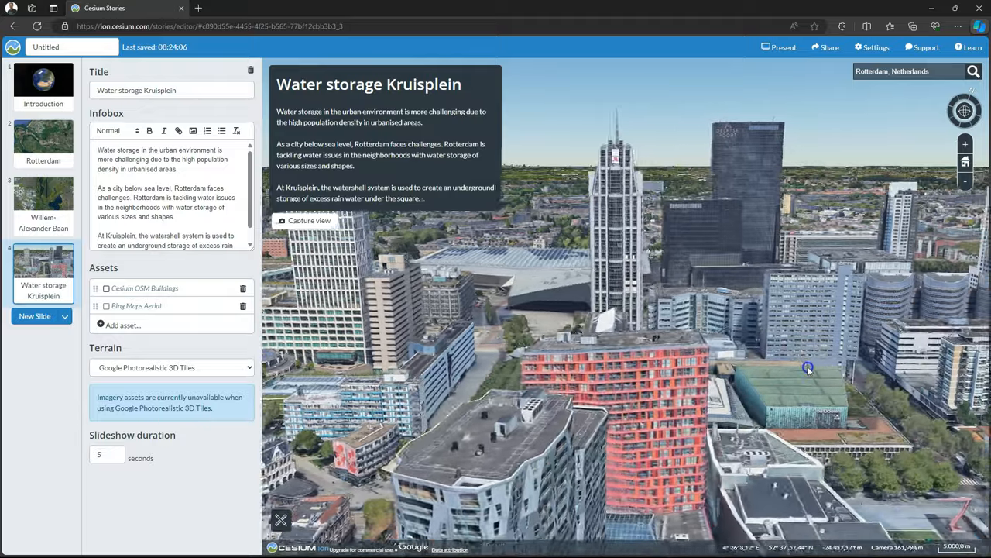
drag(808, 367, 672, 378)
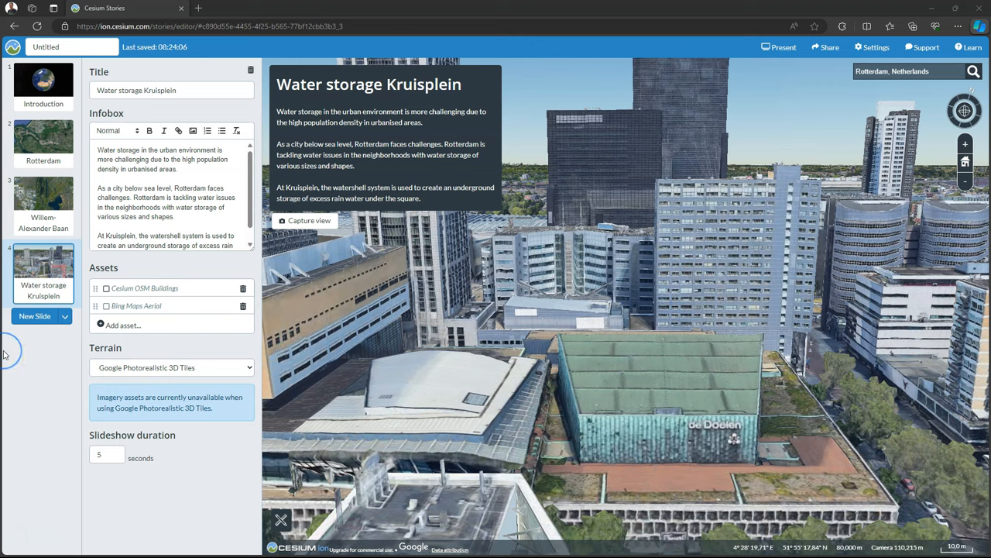
click(308, 221)
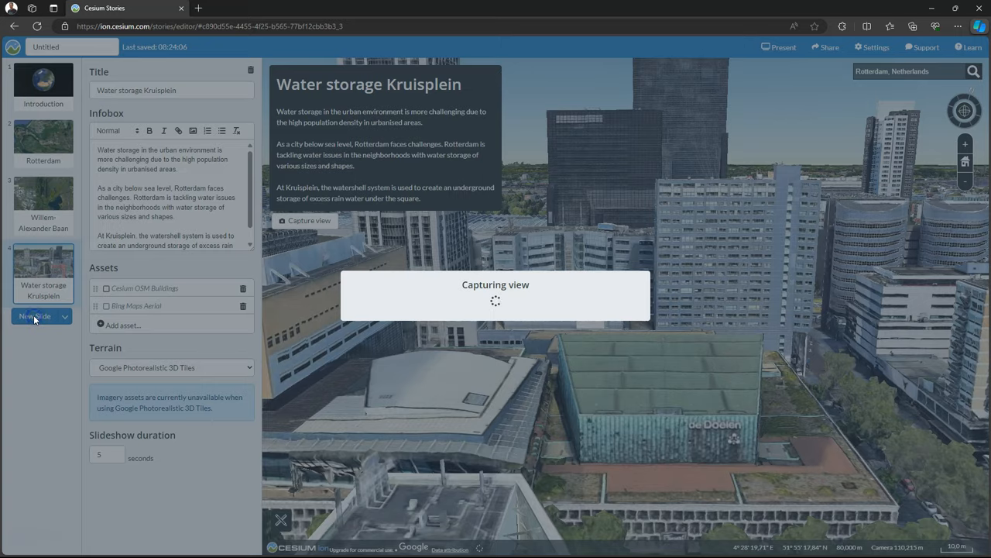
Step: Title the new slide 'Green roof' and save the DakAkker more-information link
click(34, 316)
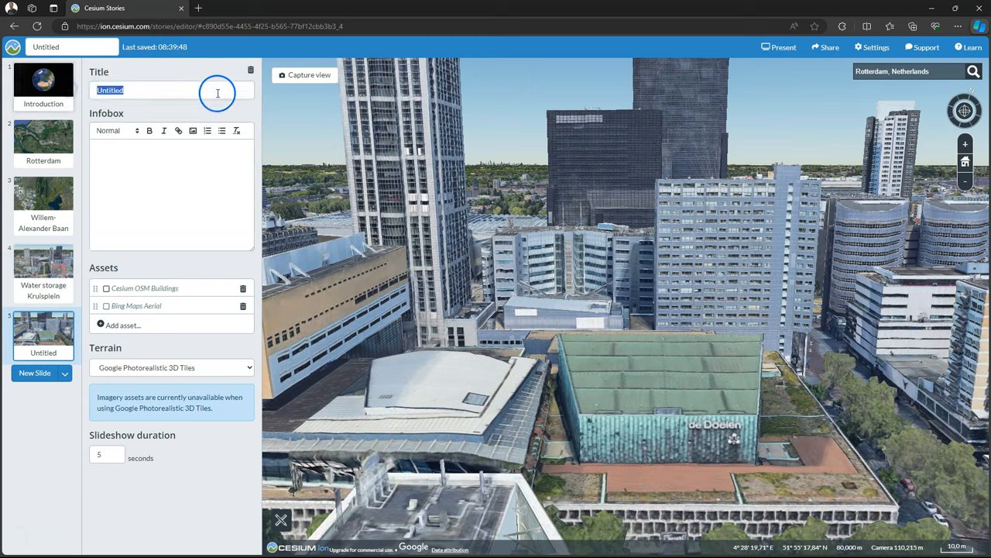
text(Green roof)
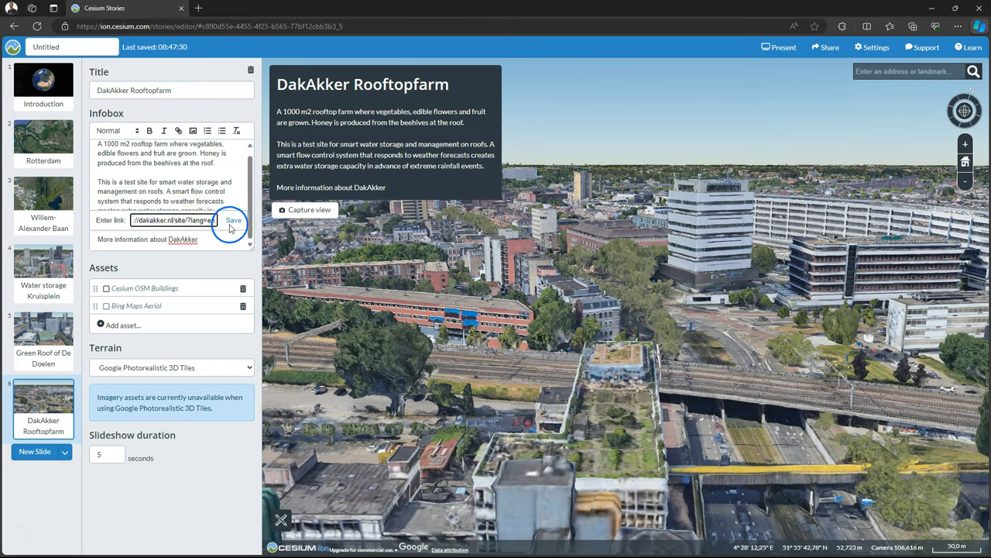
click(234, 220)
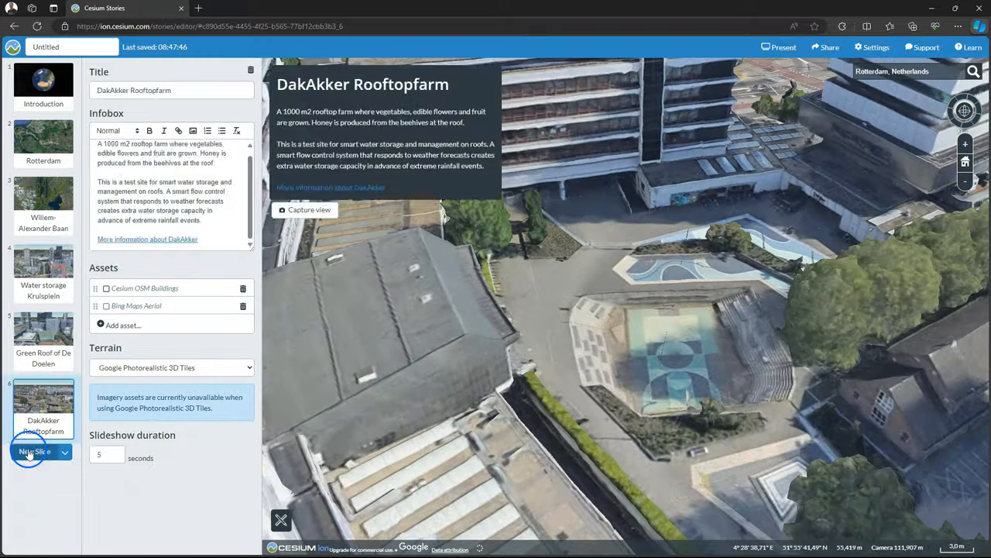
Step: Add new slides after DakAkker Rooftopfarm, through one for the floating office
click(35, 451)
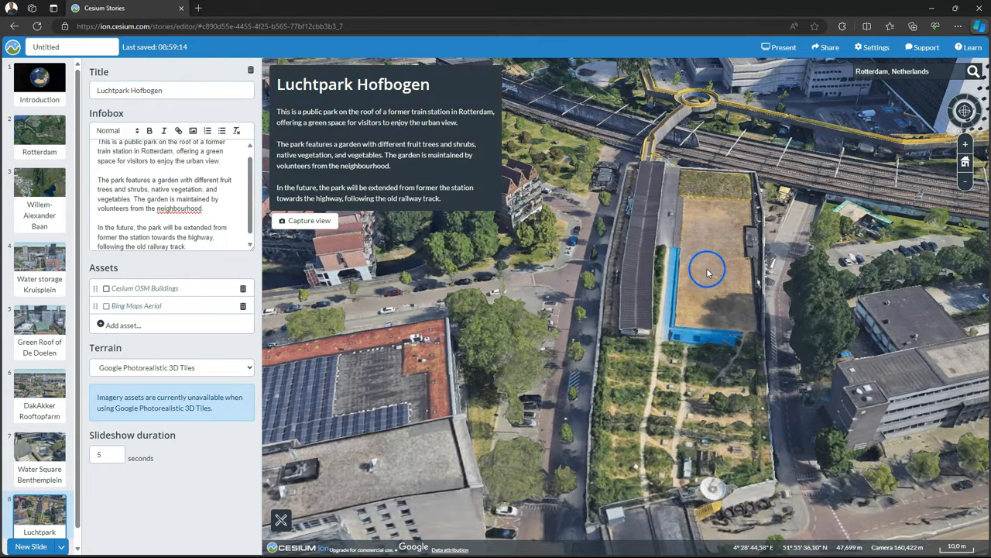
scroll(down, 3)
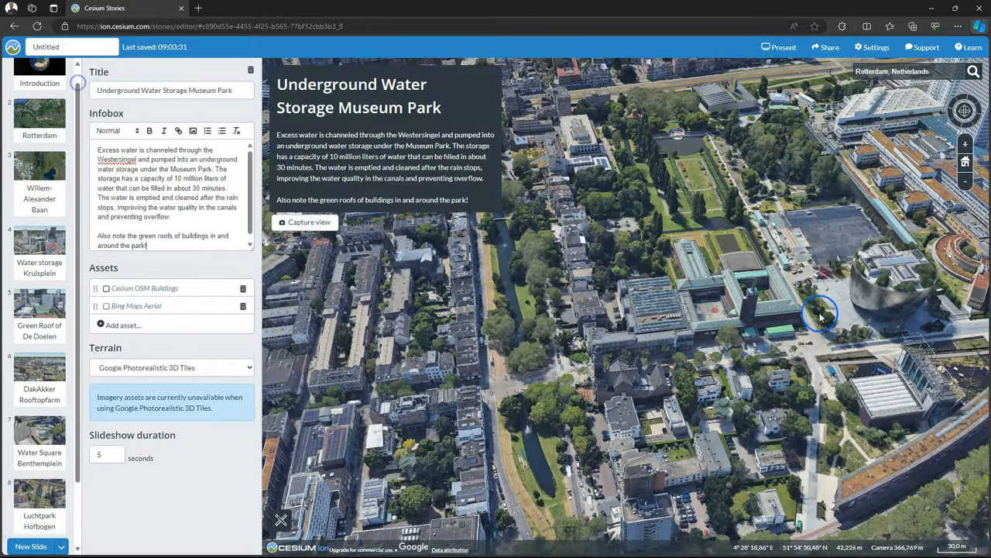
click(31, 547)
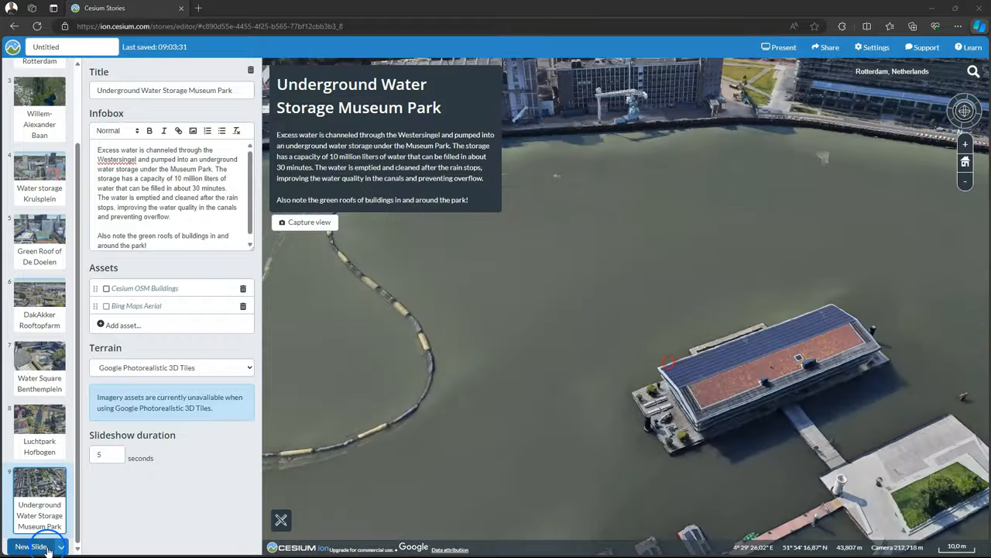
click(31, 546)
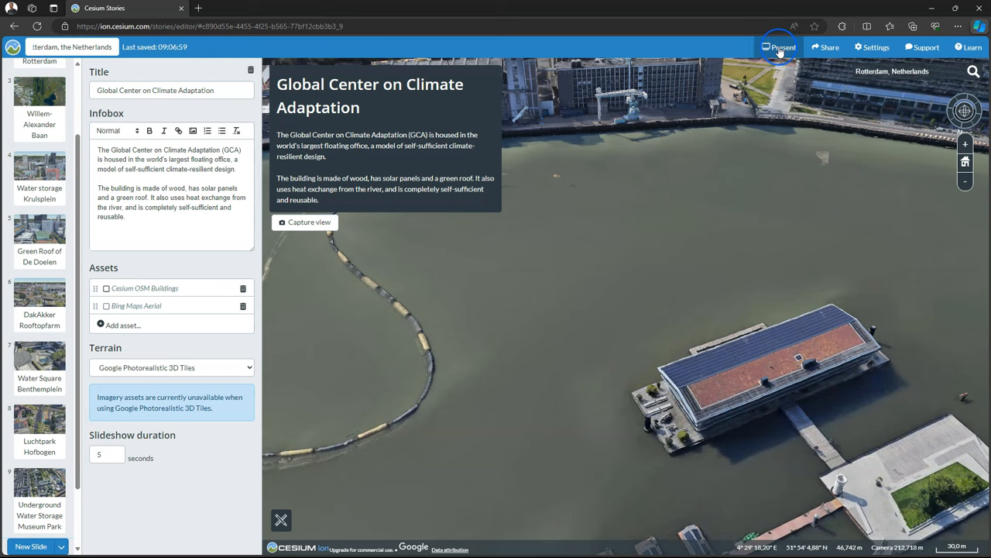
Step: Present the story, advance two slides, then jump to an earlier slide from the slide list
click(779, 47)
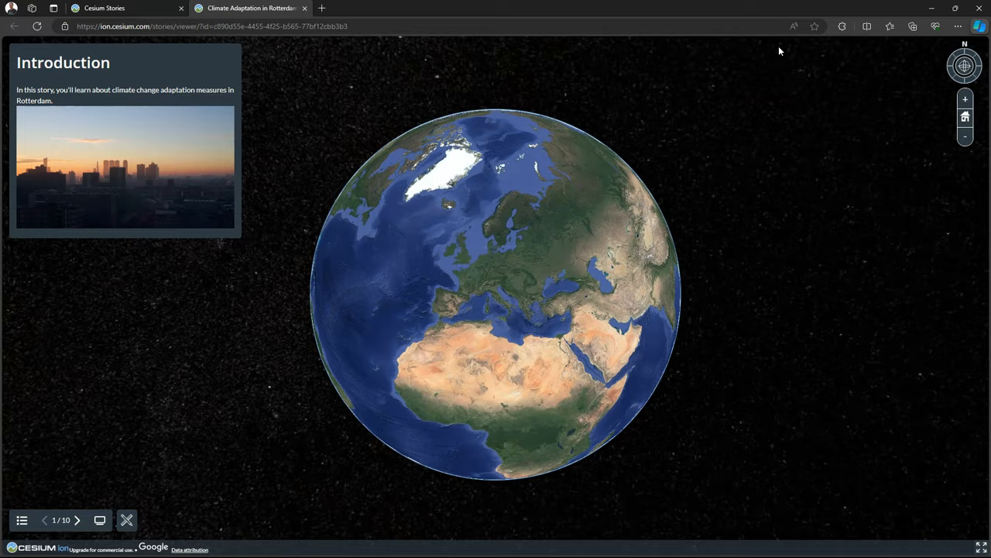
click(76, 519)
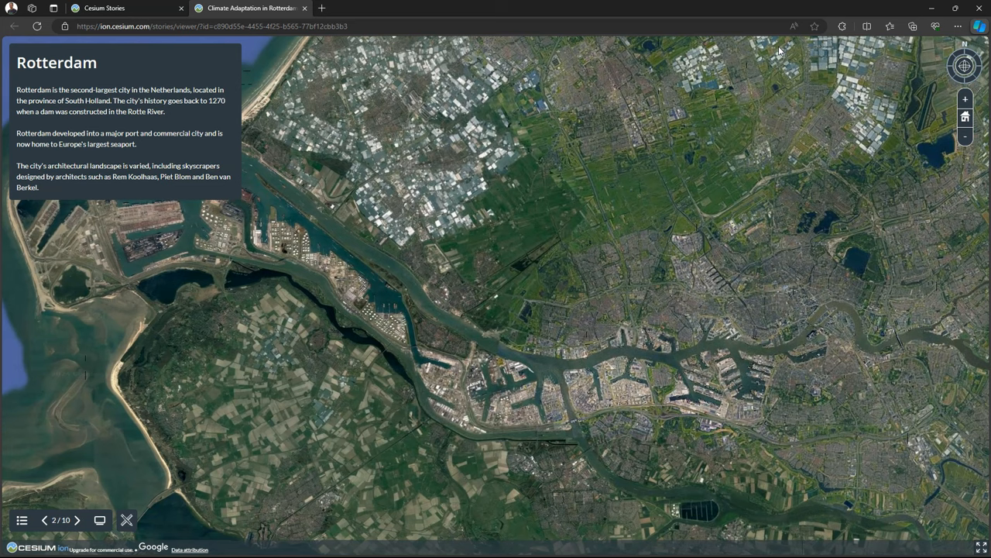
click(77, 520)
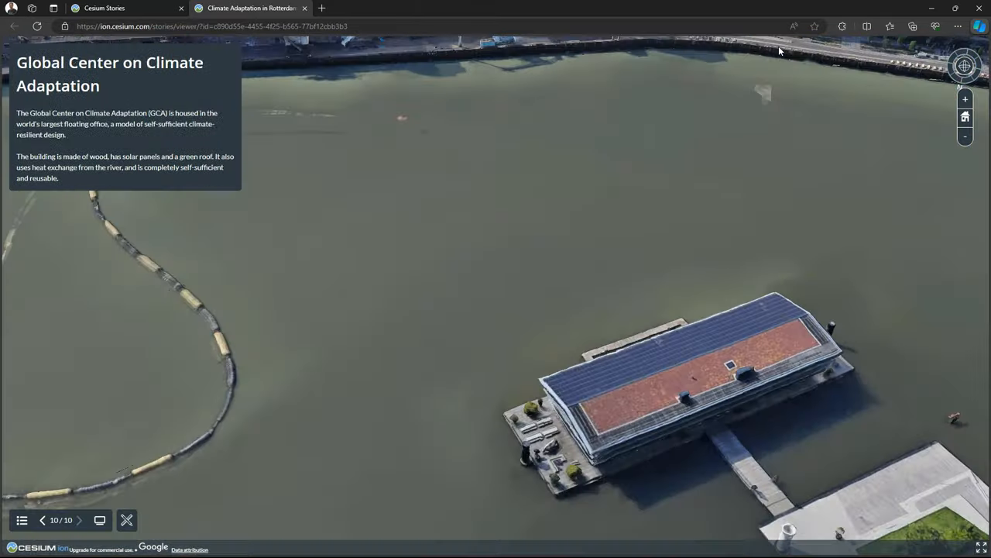
click(21, 520)
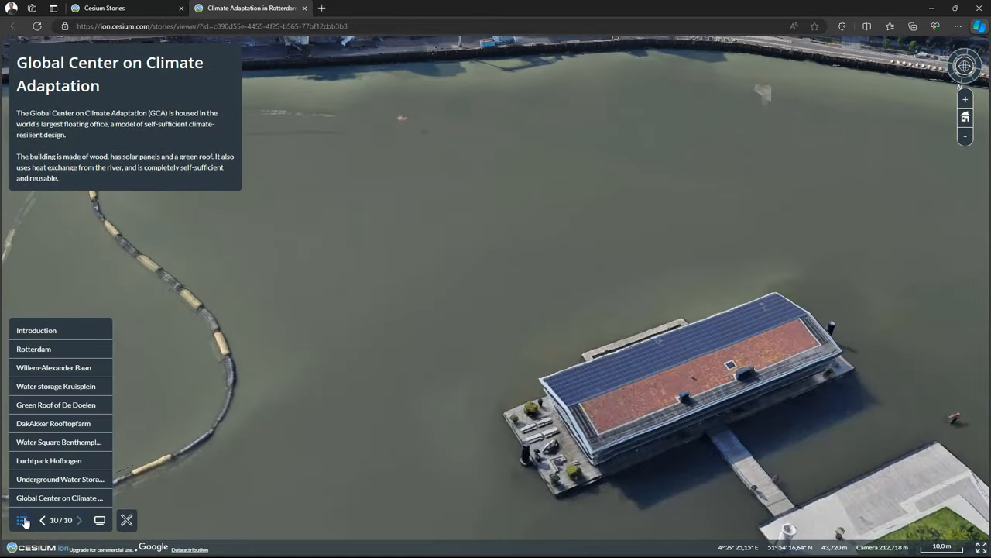
click(54, 423)
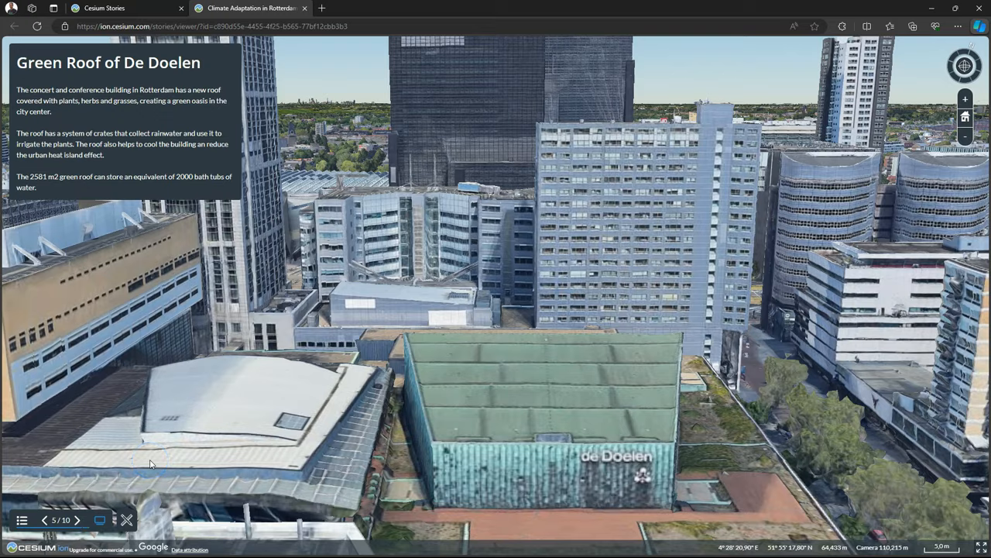
Step: Advance through three more slides, then bring up the story's sharing settings
click(77, 520)
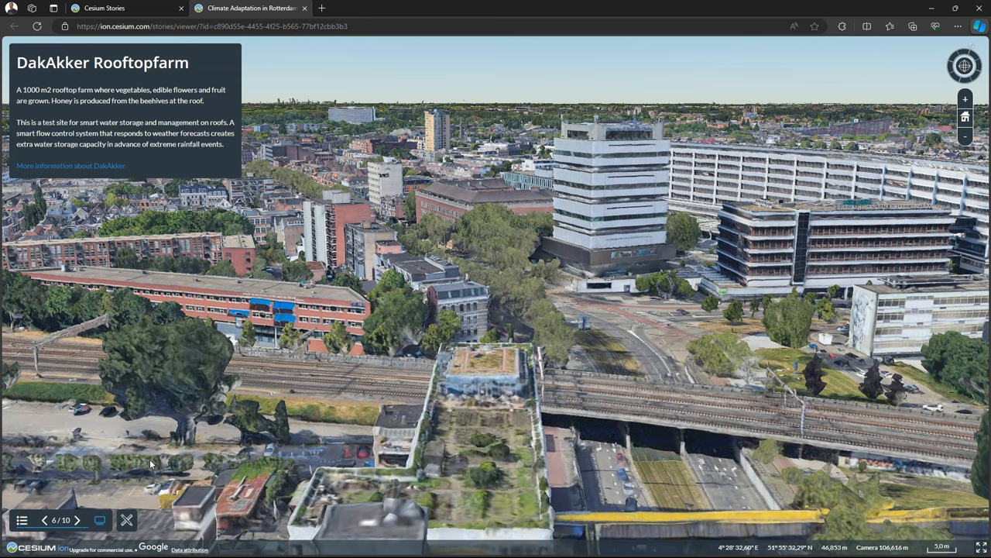
click(77, 520)
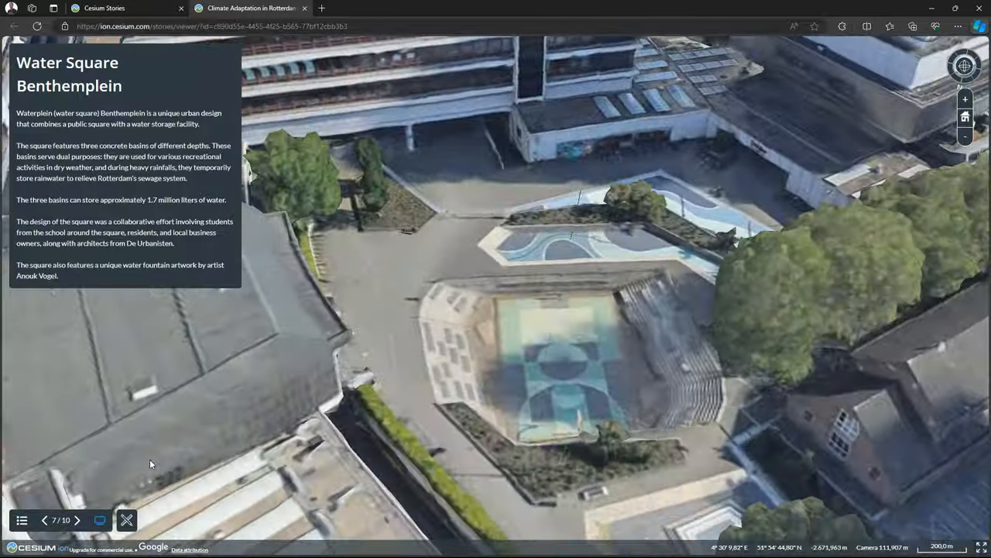
click(77, 519)
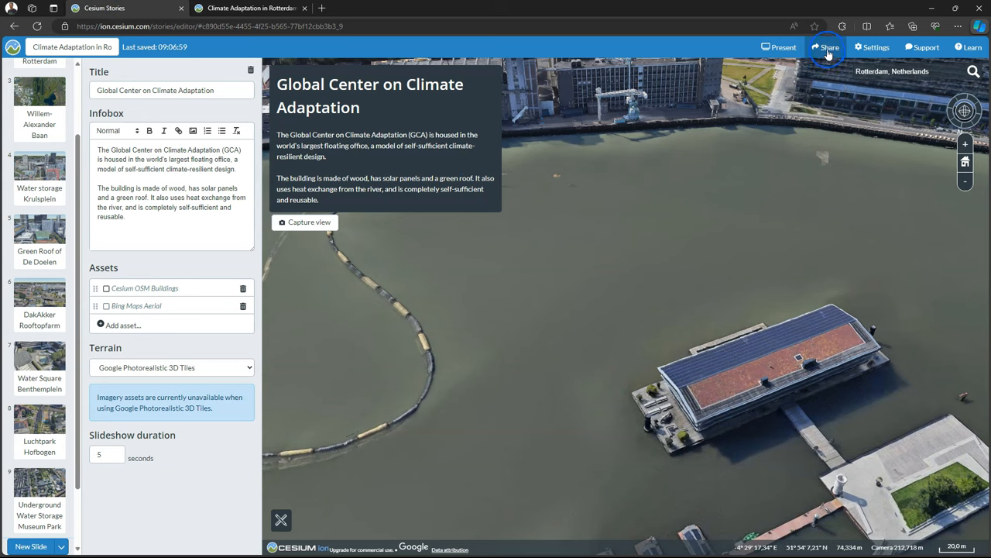
click(871, 47)
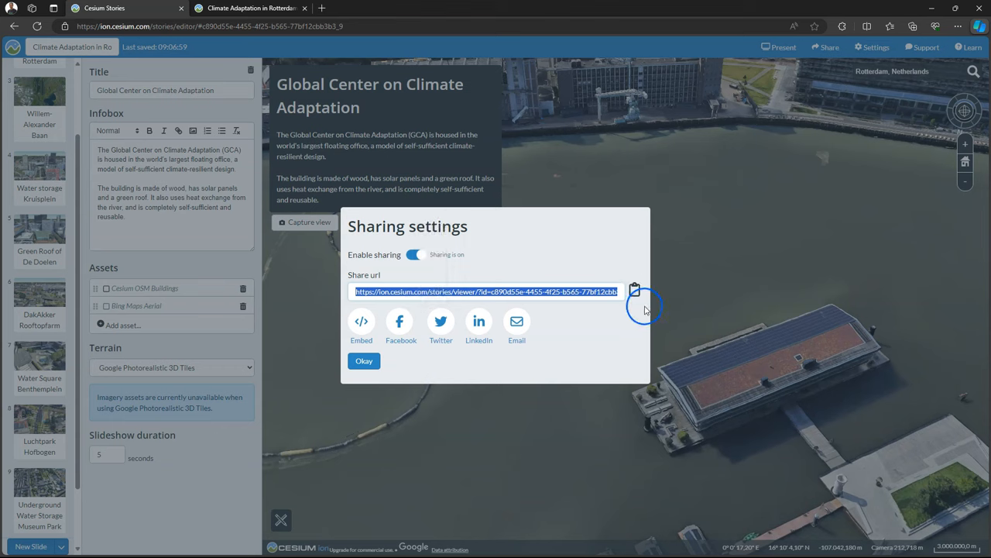
Step: Copy the story's public share URL to the clipboard
click(634, 291)
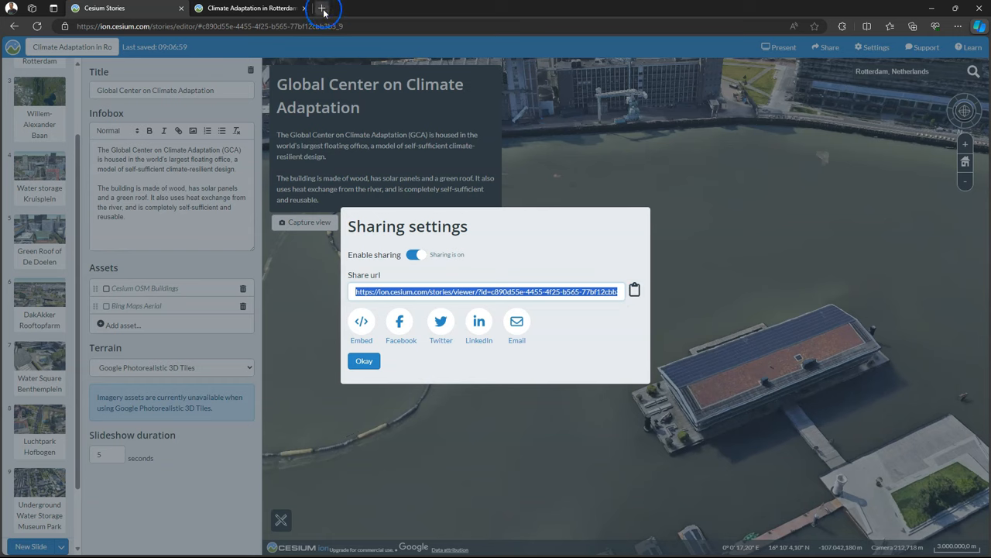
Step: Load the shared story link in a new tab and advance to slide two, Rotterdam
click(321, 7)
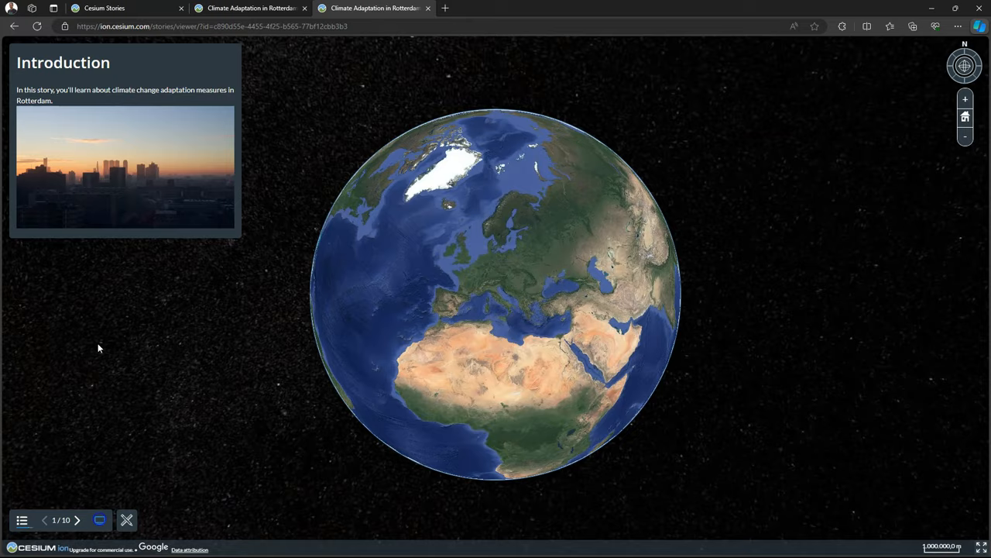
click(77, 519)
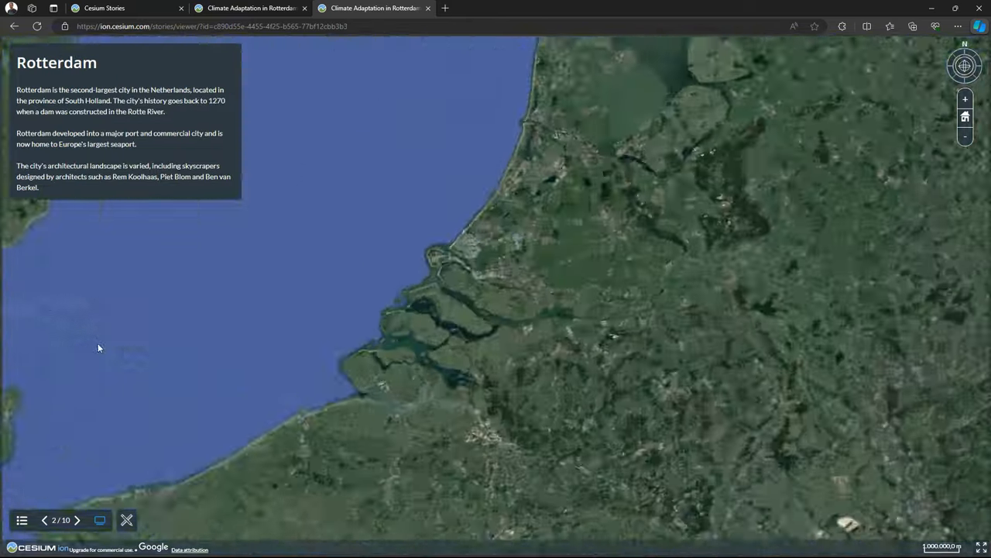